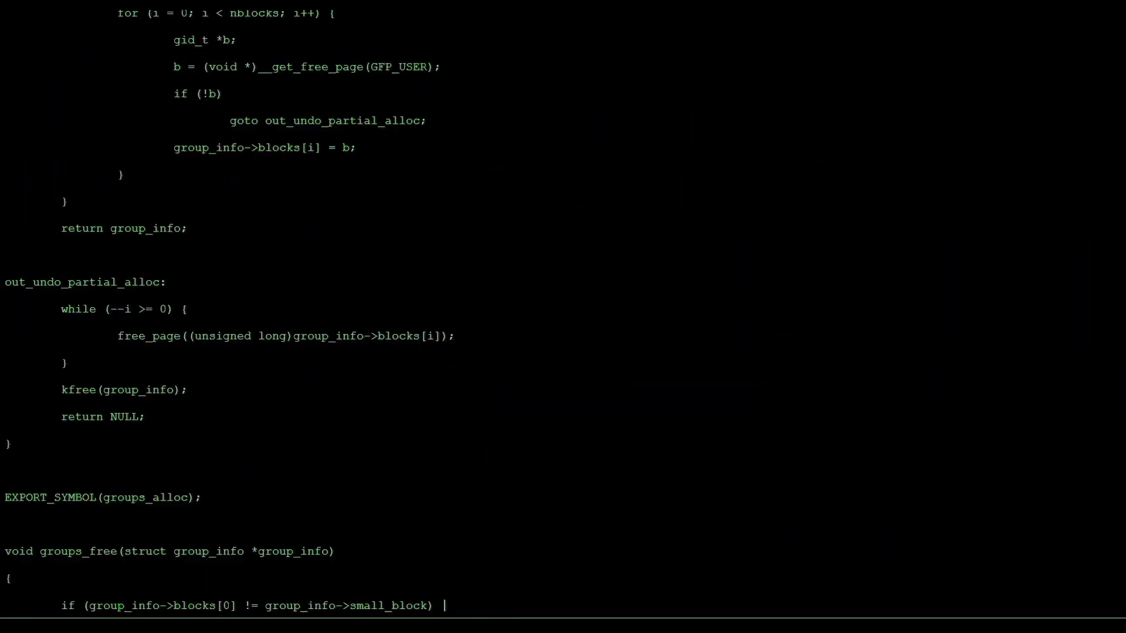
- Compile learn.c into an executable named learn with gcc and list the directory
{"action": "scroll", "scroll_direction": "down", "scroll_amount": 3}
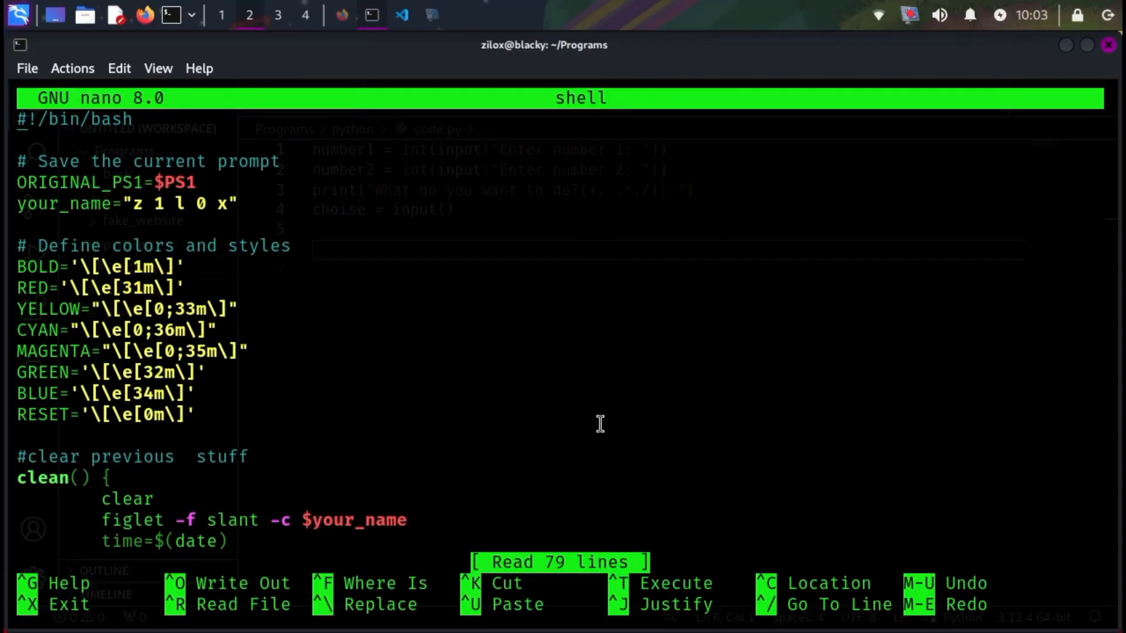
{"action": "scroll", "scroll_direction": "down", "scroll_amount": 3}
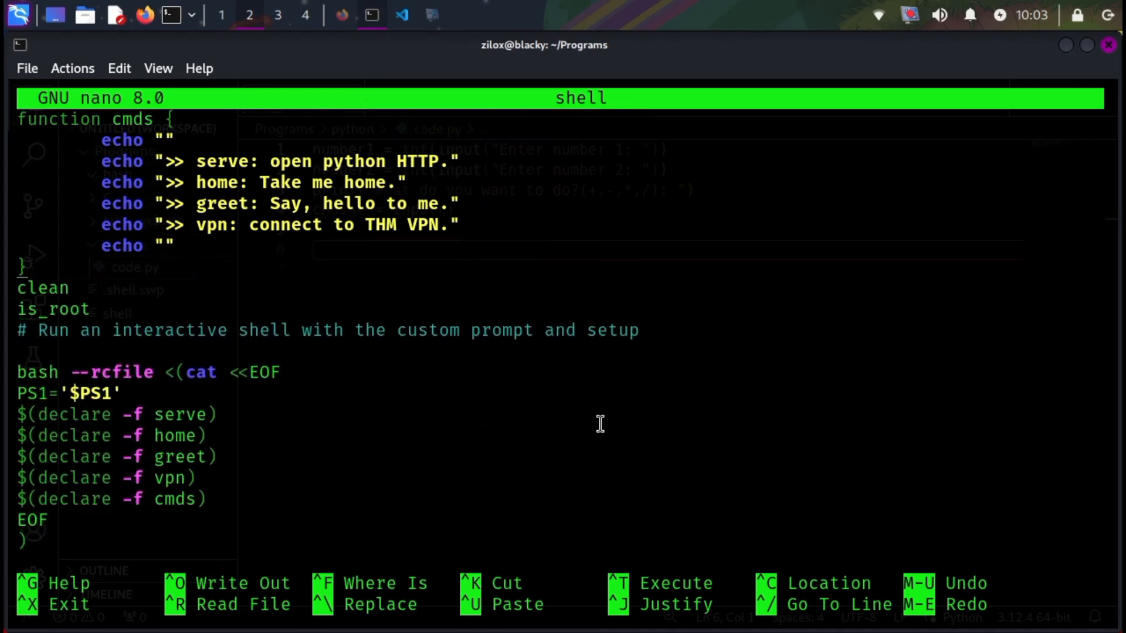
{"action": "key", "text": "Backspace"}
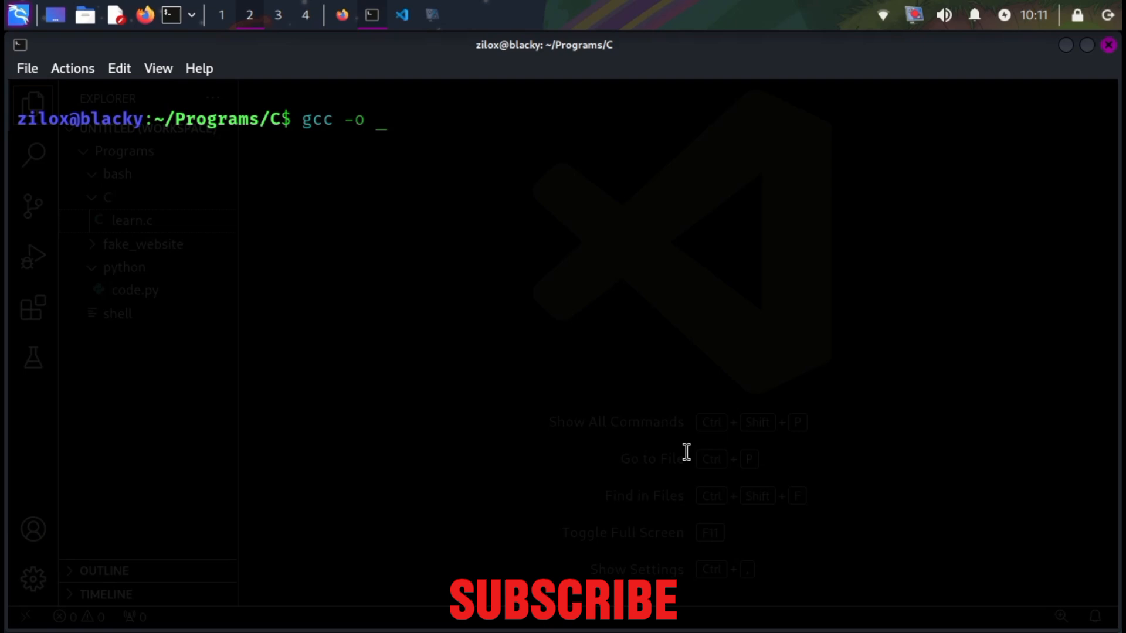
{"action": "type", "text": "learn learn.c"}
{"action": "type", "text": "1"}
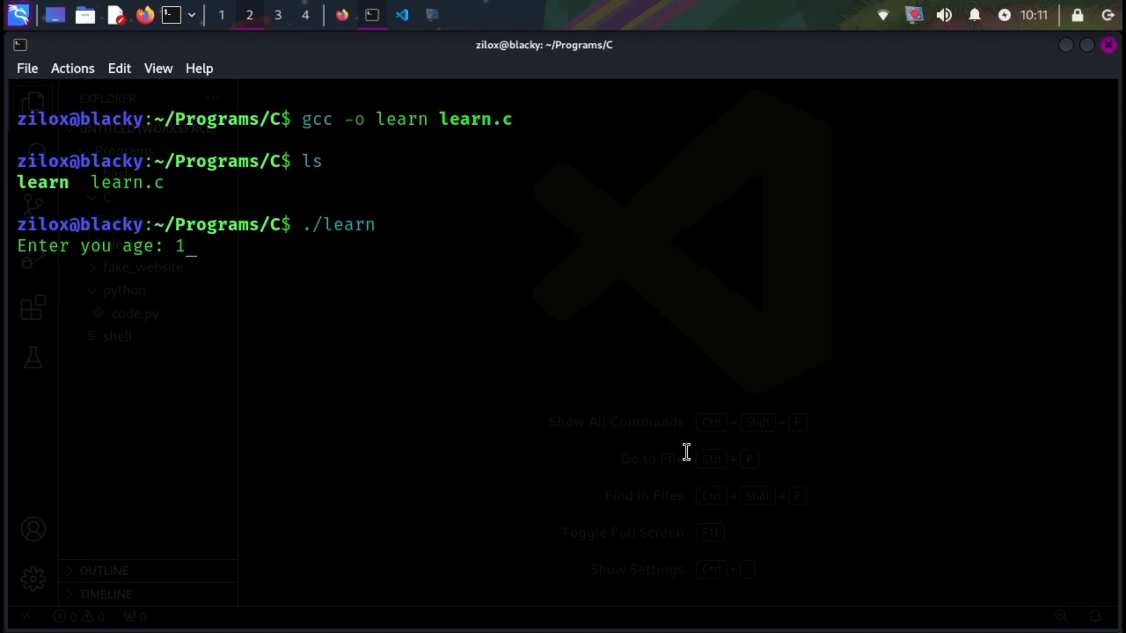
- Run ./learn twice, answering ages 10 and 0 to see its replies
{"action": "type", "text": "0"}
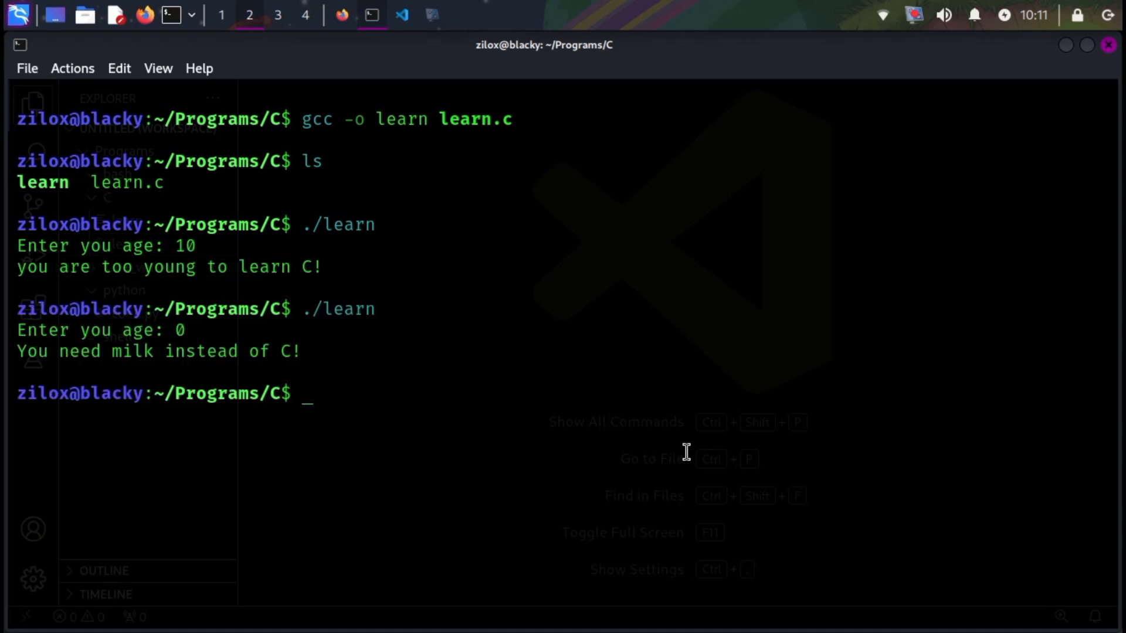
{"action": "type", "text": "./learn"}
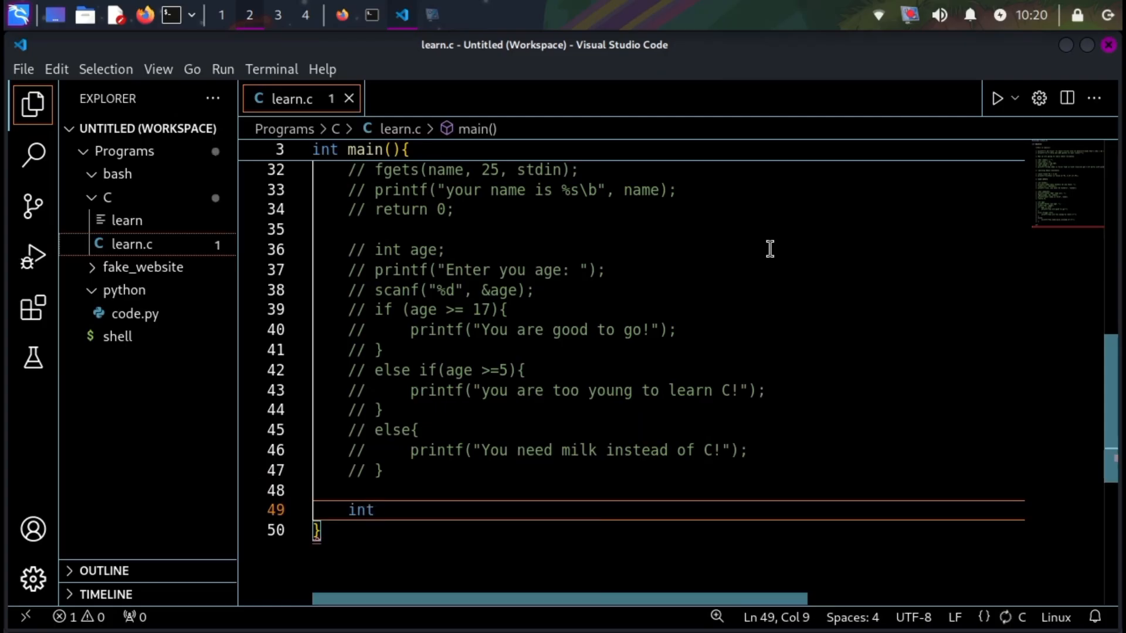
- Declare int num1,num2 and read them with scanf prompts "Enter number 1/2: %d"
{"action": "type", "text": "num1,num2;"}
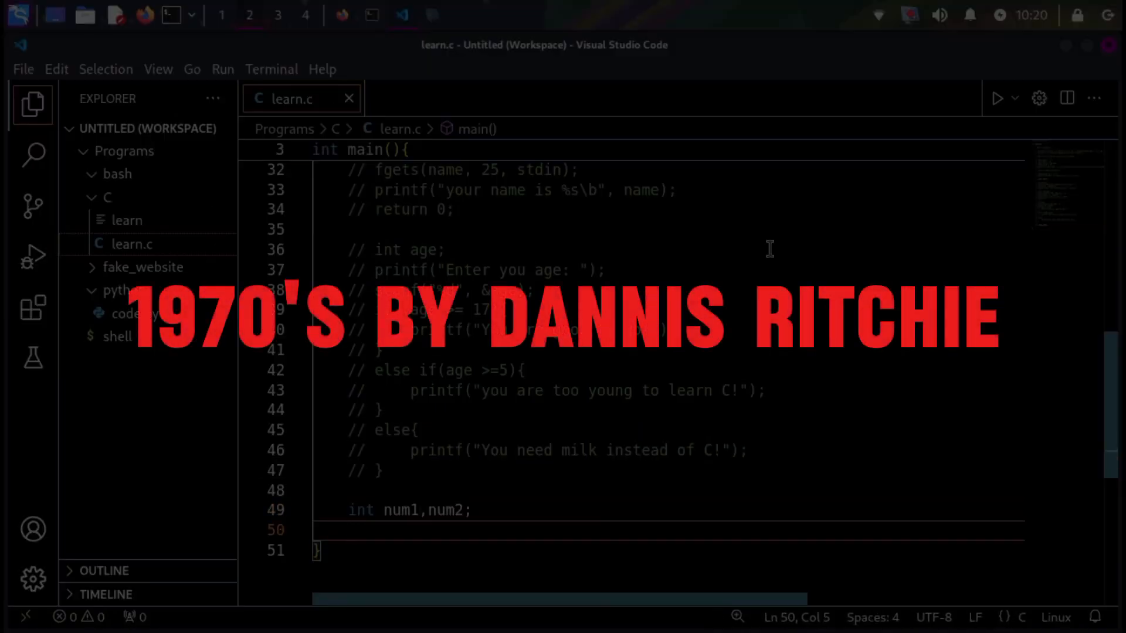
{"action": "type", "text": "scanf"}
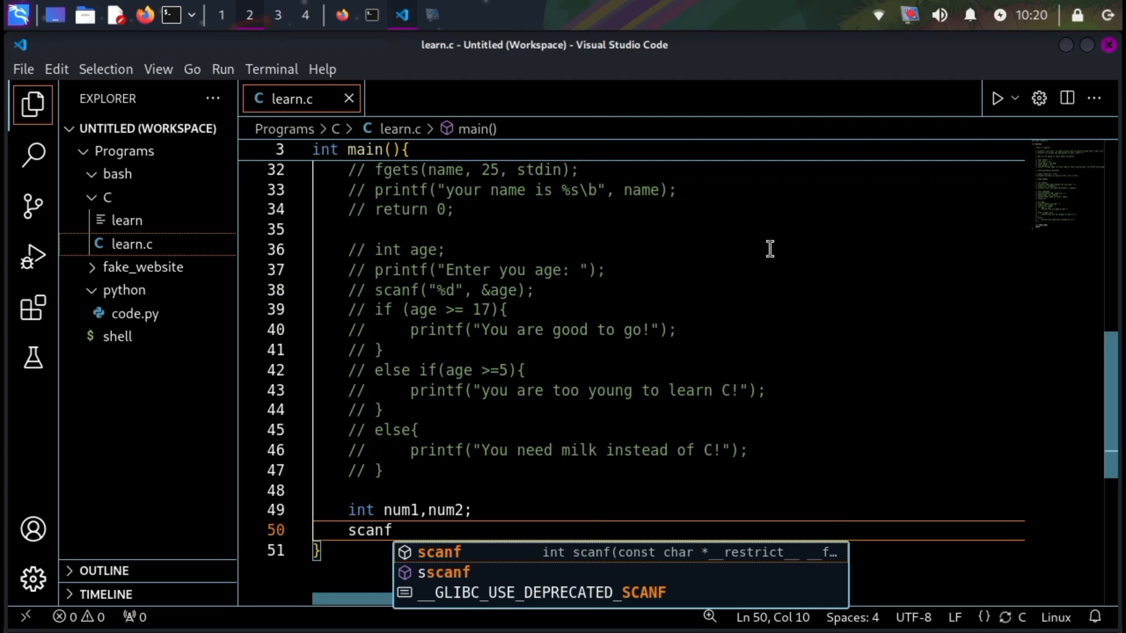
{"action": "type", "text": "(\"Enter numb\""}
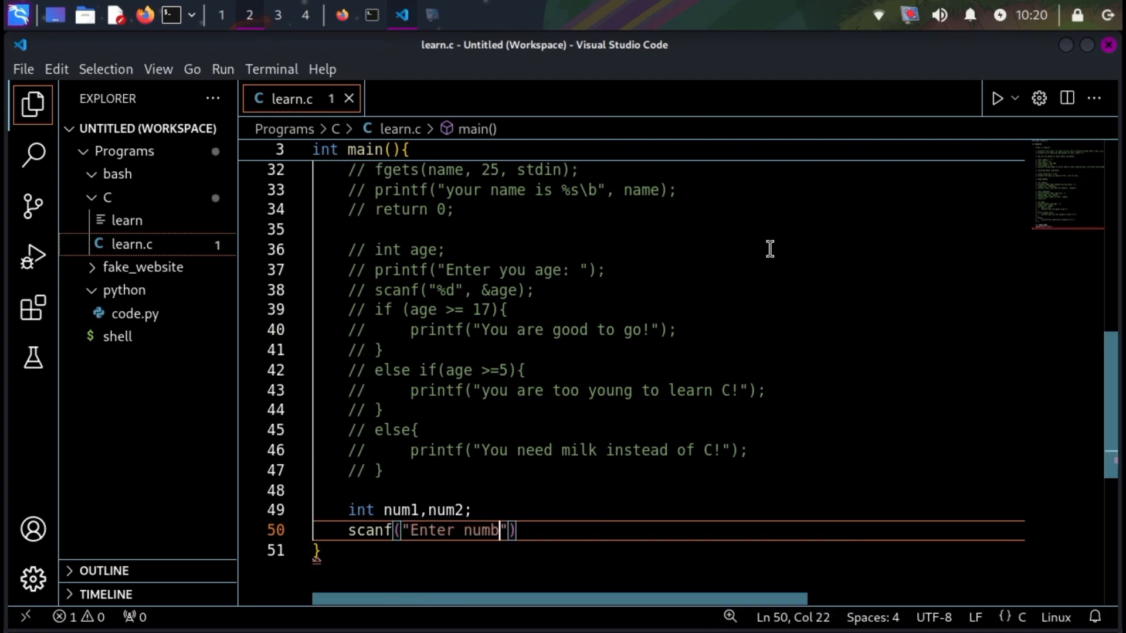
{"action": "type", "text": "er 1: %d\", &num1"}
{"action": "type", "text": "scanf(\"Enter number 2: %d"}
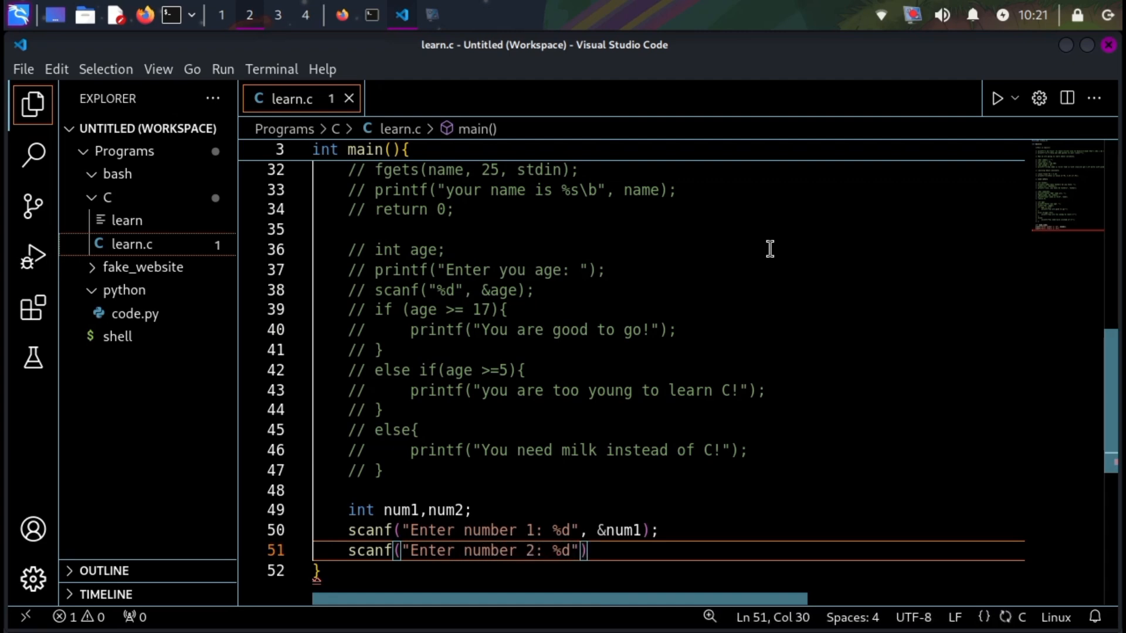
{"action": "type", "text": ", &num2"}
{"action": "type", "text": "int num"}
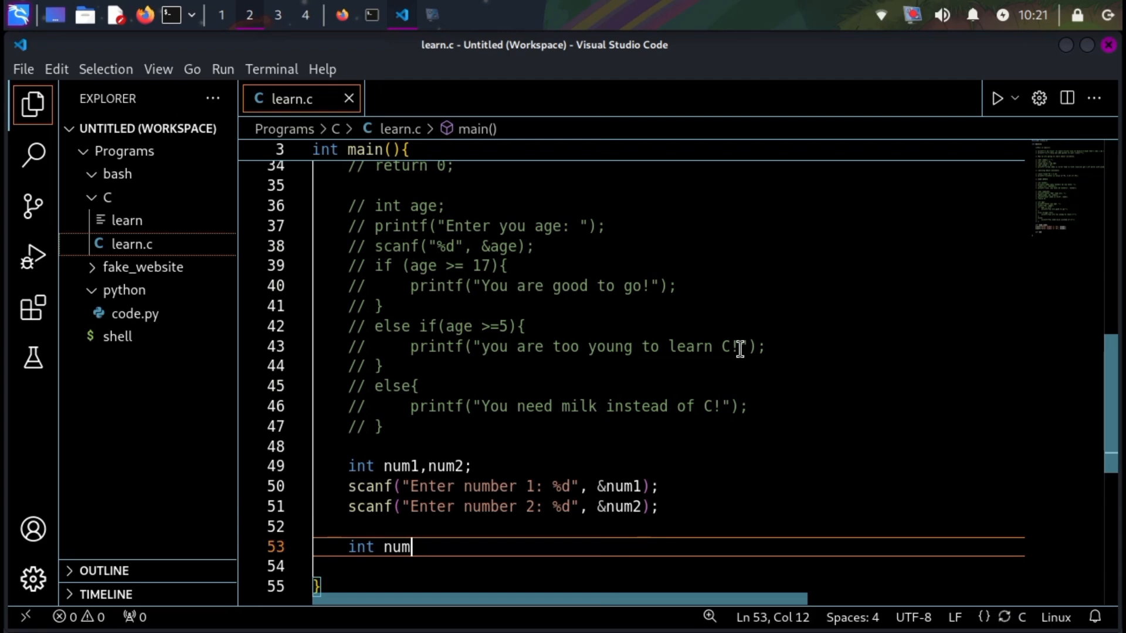
- Start a third integer num3 holding the sum num1 + num2
{"action": "type", "text": "3 = num1 + num"}
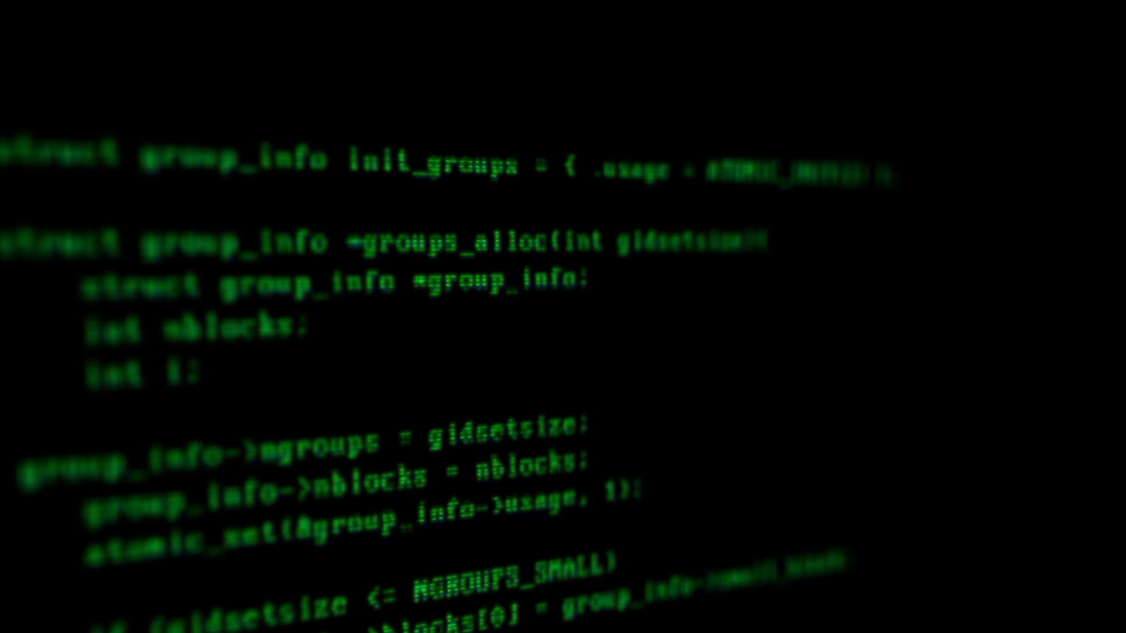
{"action": "scroll", "scroll_direction": "down", "scroll_amount": 3}
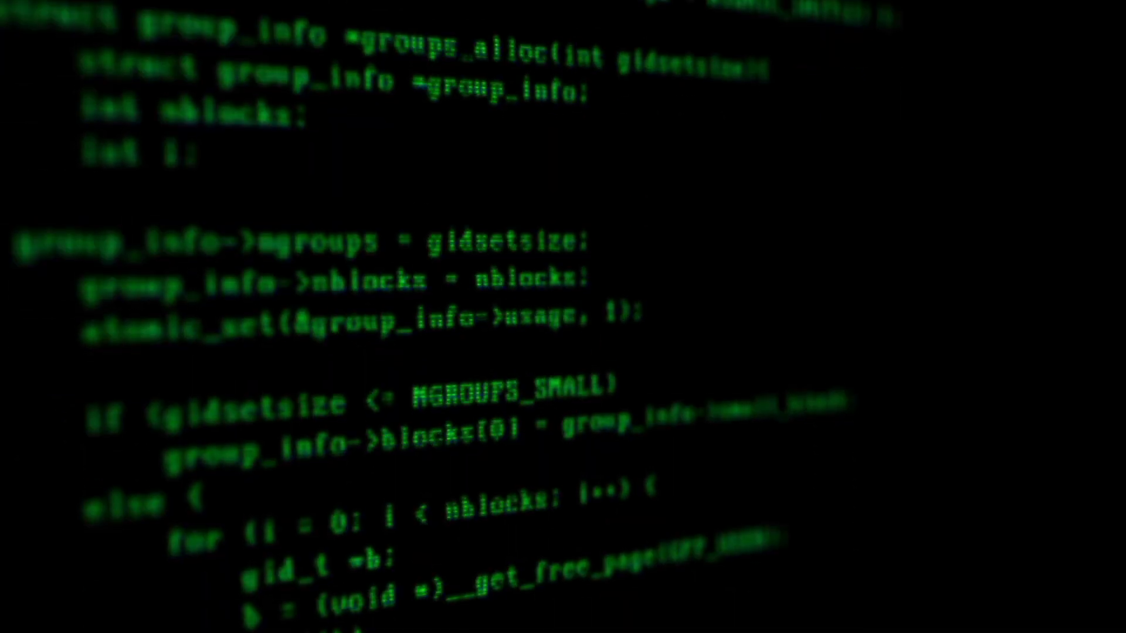
{"action": "scroll", "scroll_direction": "down", "scroll_amount": 3}
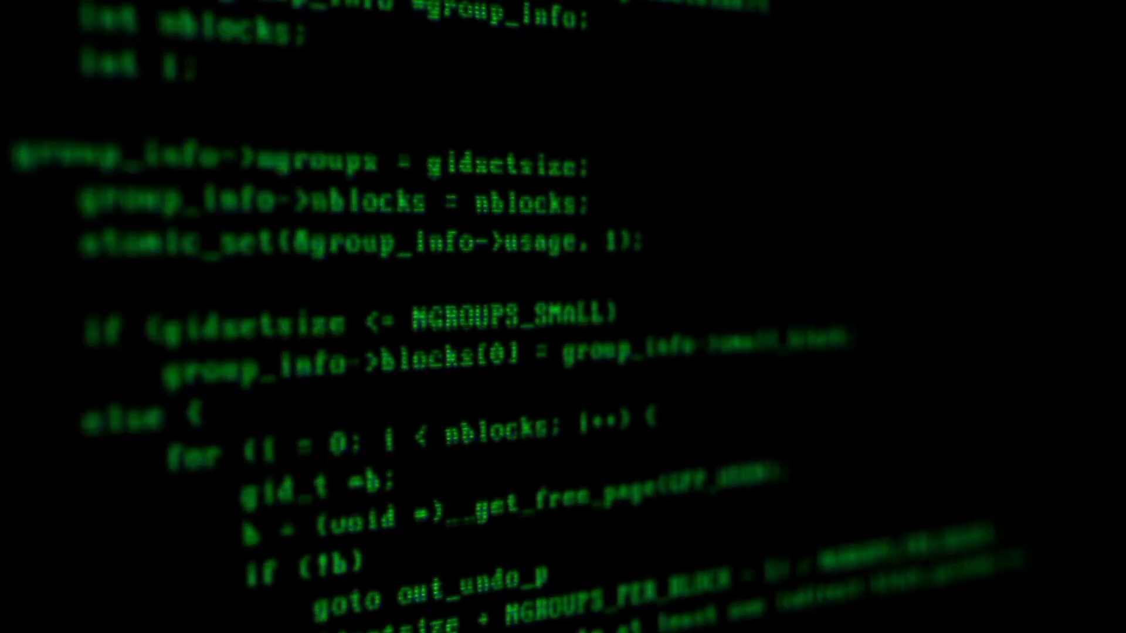
{"action": "scroll", "scroll_direction": "down", "scroll_amount": 3}
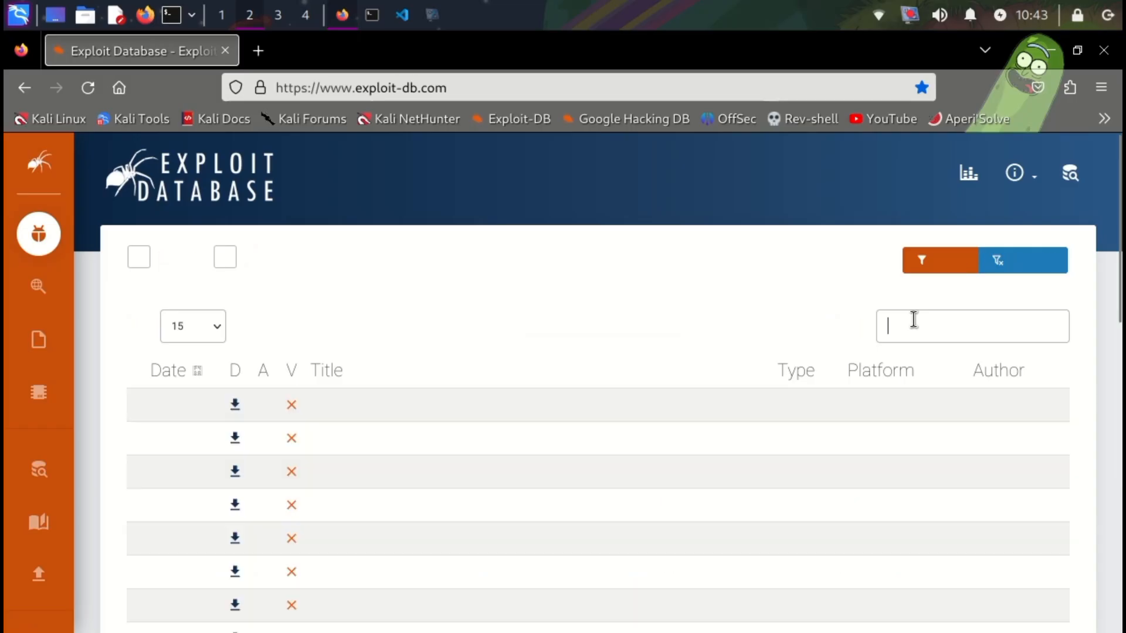
{"action": "type", "text": "buffer overflow"}
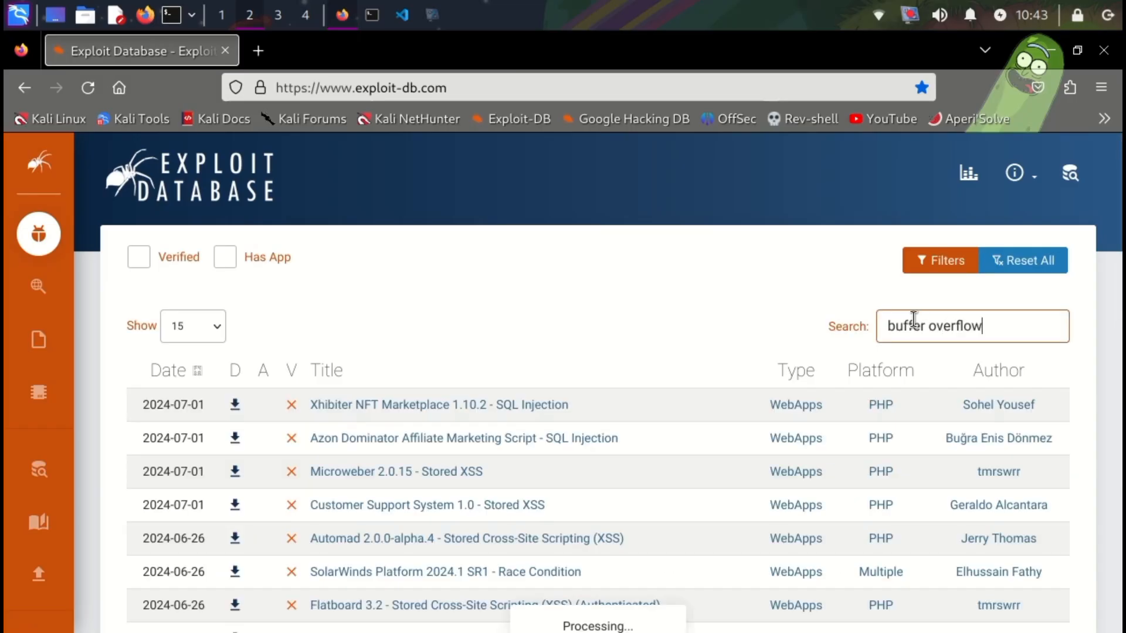
{"action": "type", "text": "buffer overflow"}
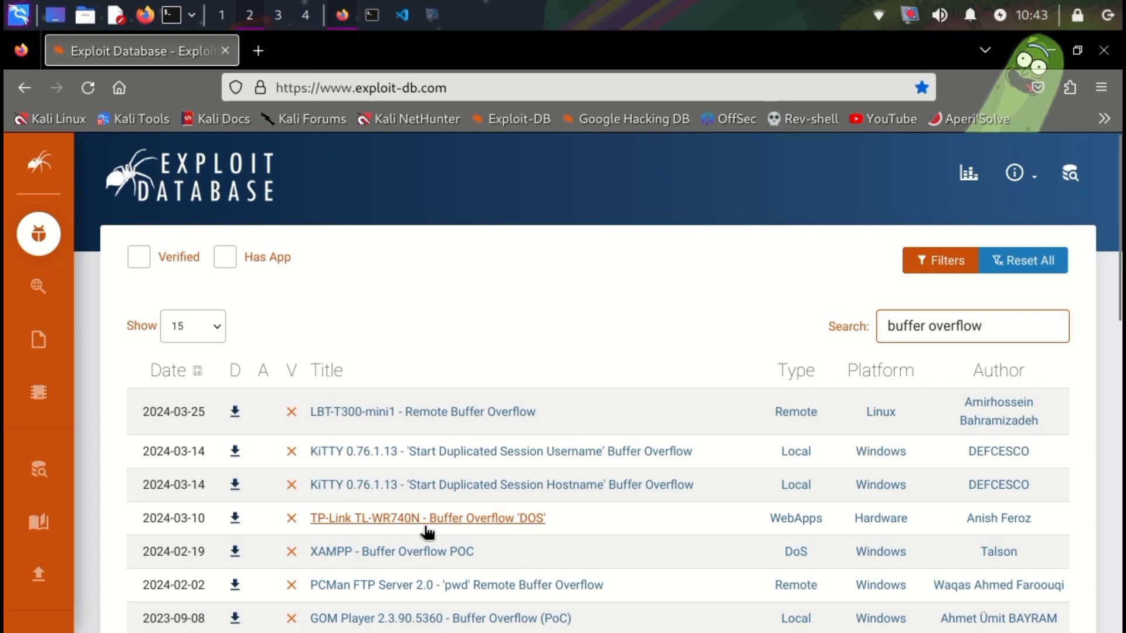
{"action": "scroll", "scroll_direction": "down", "scroll_amount": 3}
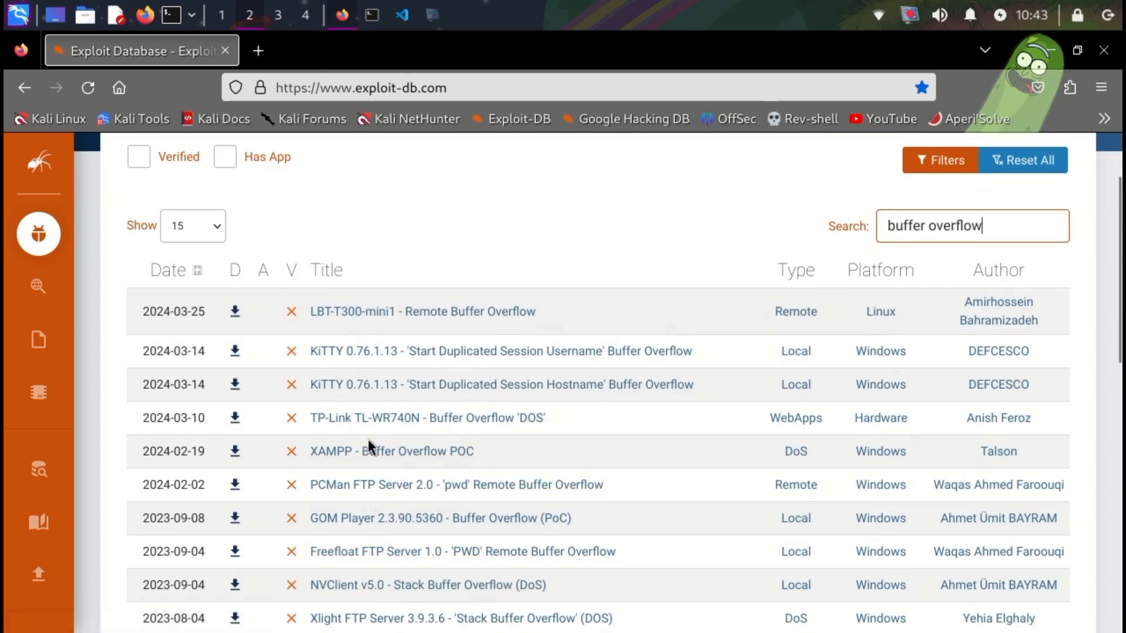
{"action": "left_click", "coordinate": [455, 485]}
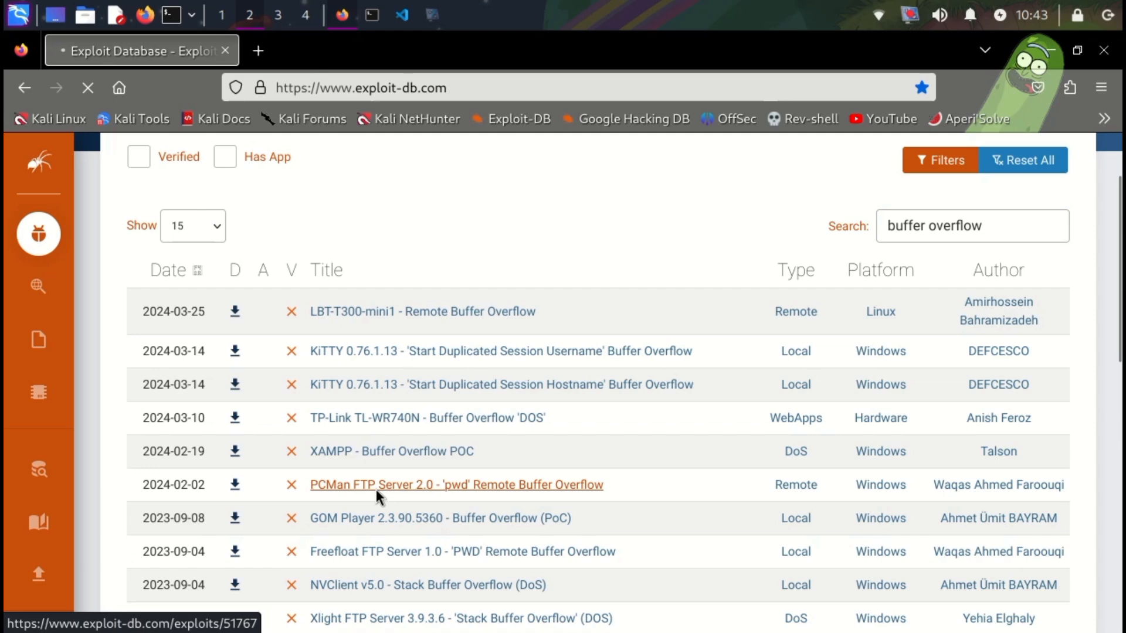
{"action": "left_click", "coordinate": [457, 485]}
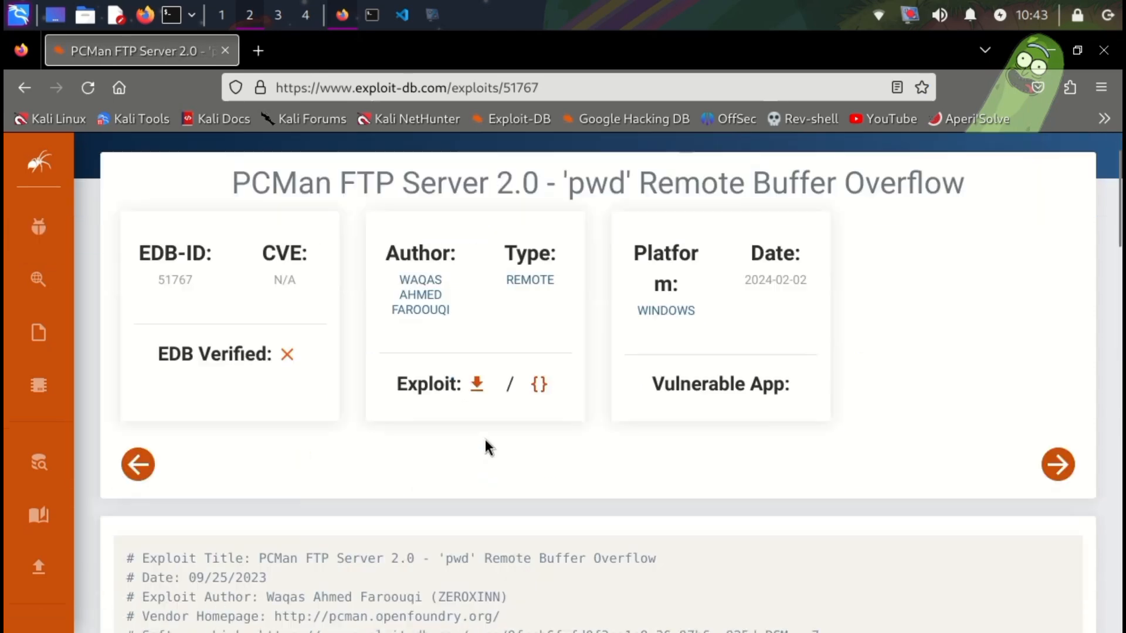
{"action": "scroll", "scroll_direction": "down", "scroll_amount": 3}
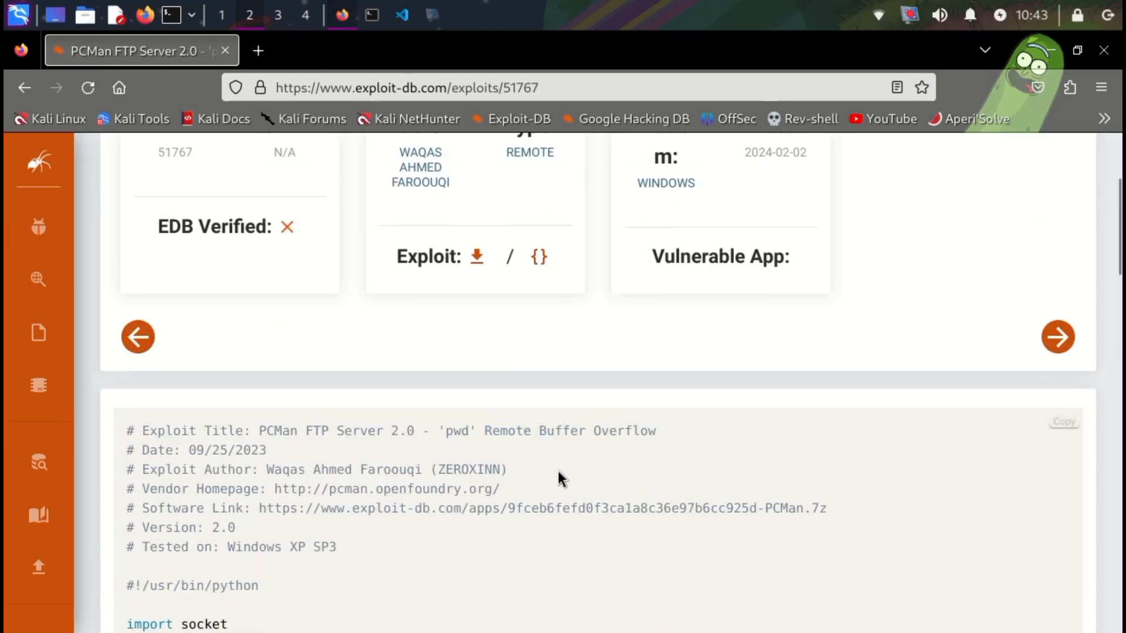
{"action": "scroll", "scroll_direction": "down", "scroll_amount": 3}
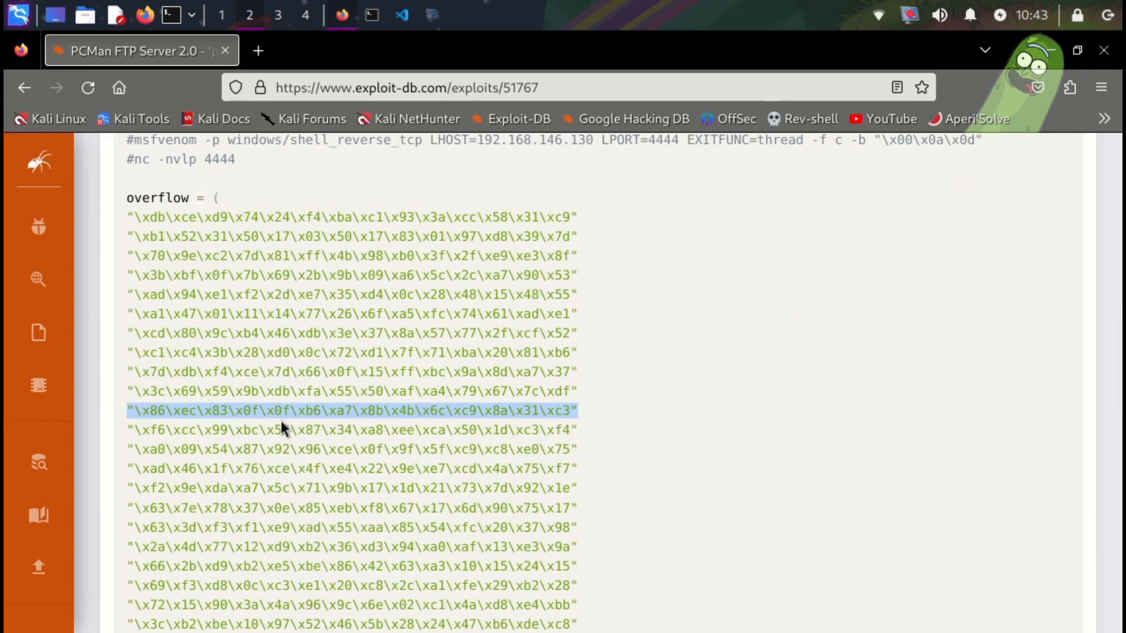
{"action": "scroll", "scroll_direction": "down", "scroll_amount": 3}
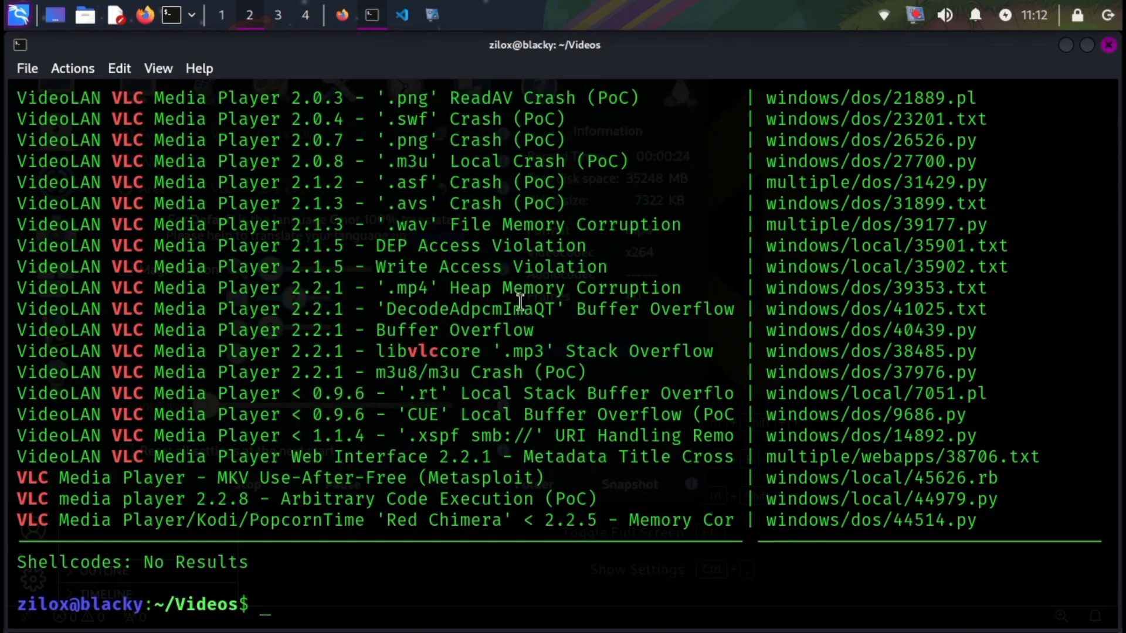
- Run searchsploit vlc, then searchsploit wordpress, and scroll through the listed exploits
{"action": "double_click", "coordinate": [86, 519]}
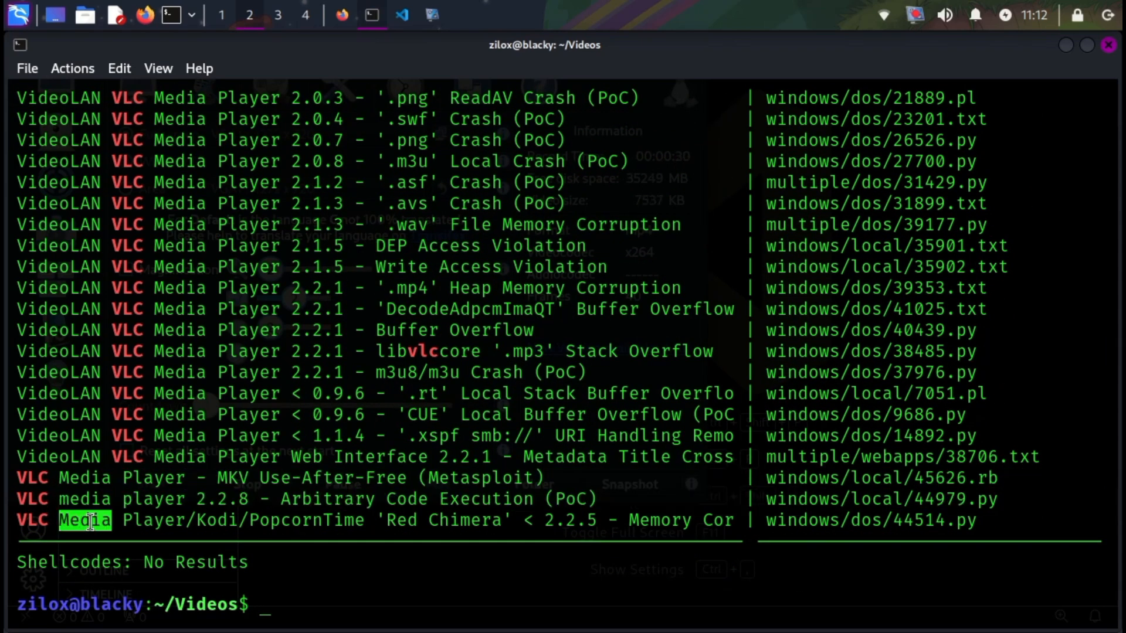
{"action": "type", "text": "searchsploit vlc"}
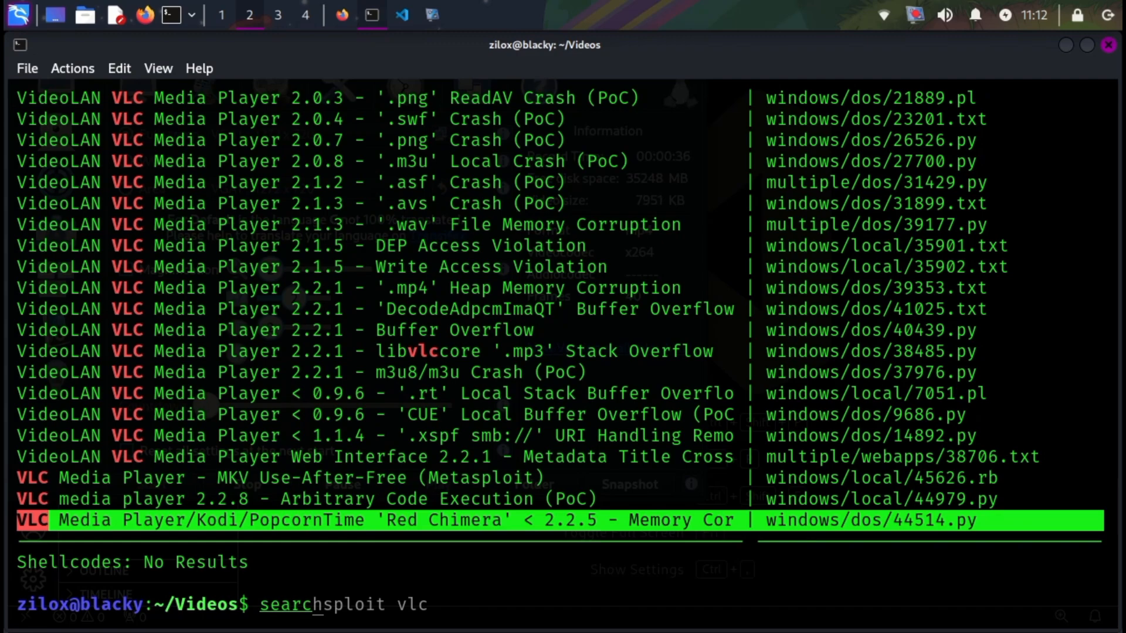
{"action": "type", "text": "w"}
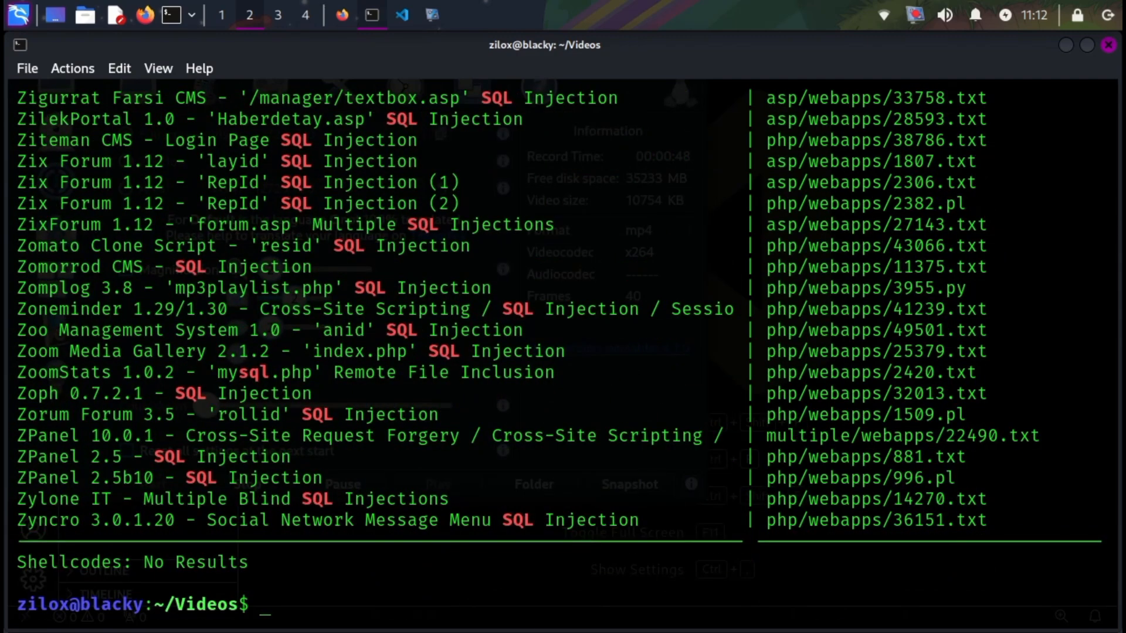
{"action": "type", "text": "searcg"}
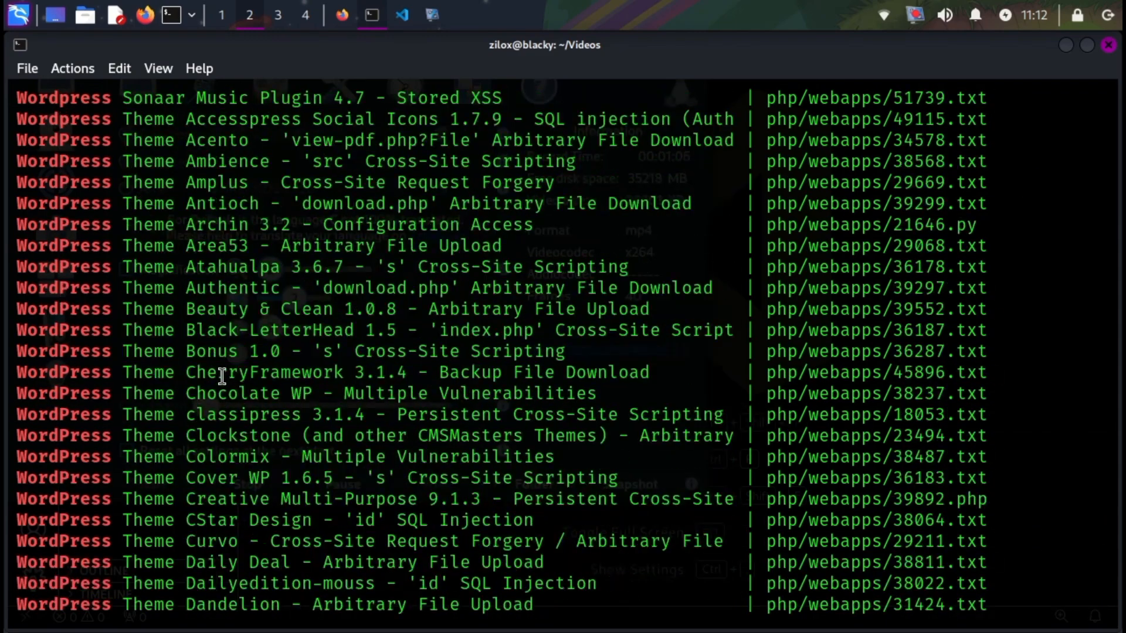
{"action": "scroll", "scroll_direction": "down", "scroll_amount": 3}
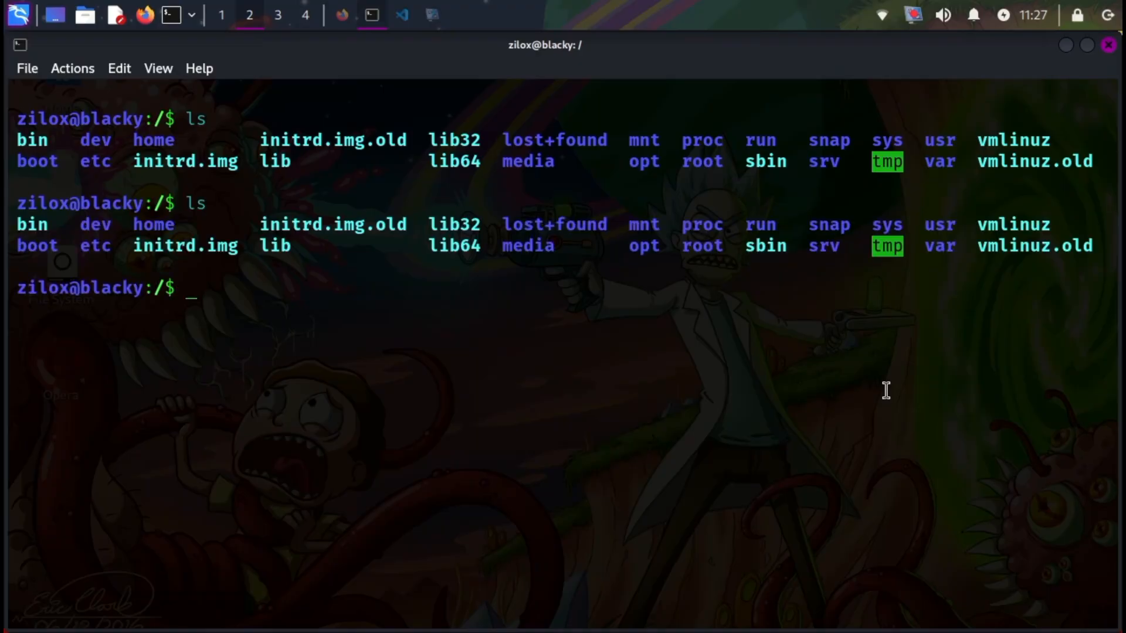
- Go to the filesystem root, list it, and run file vmlinuz to see its link target
{"action": "type", "text": "cd /"}
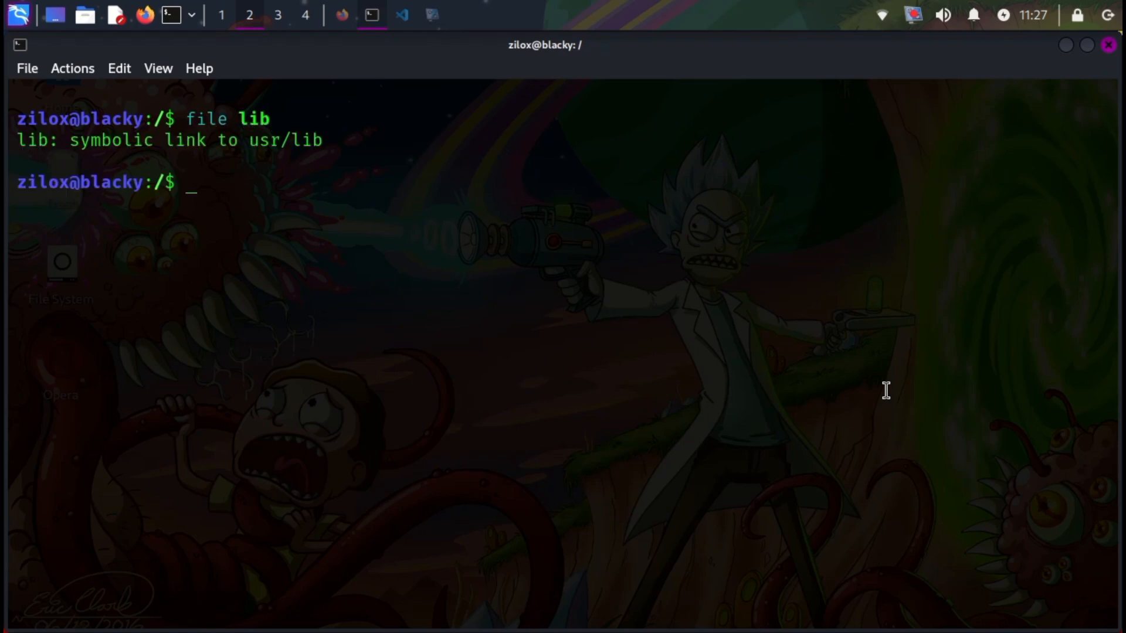
{"action": "type", "text": "ls"}
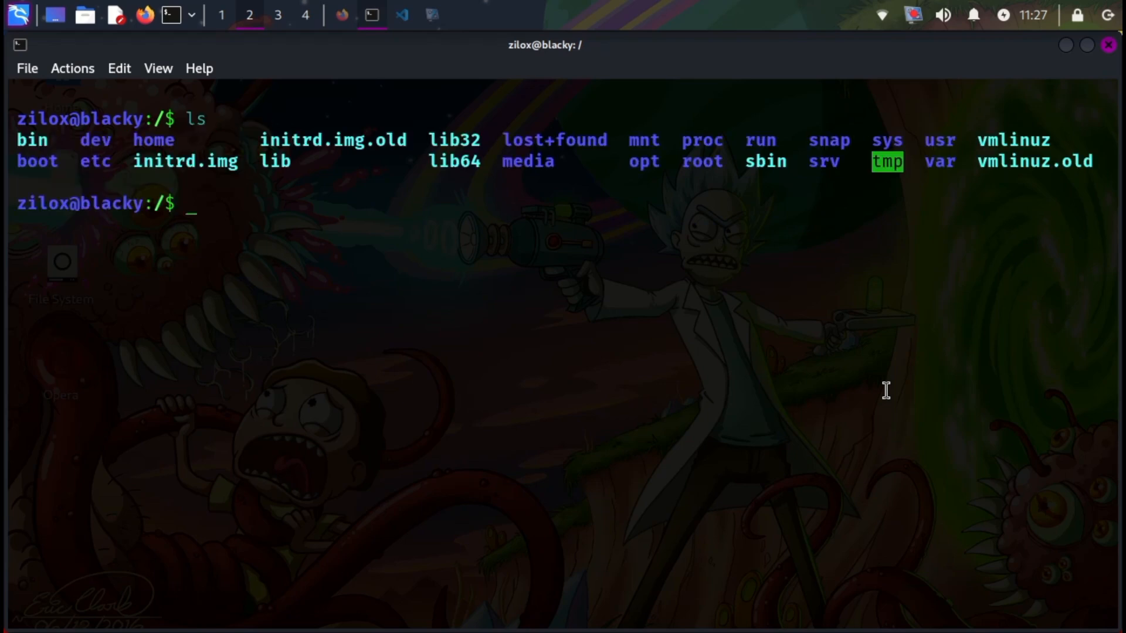
{"action": "type", "text": "file v"}
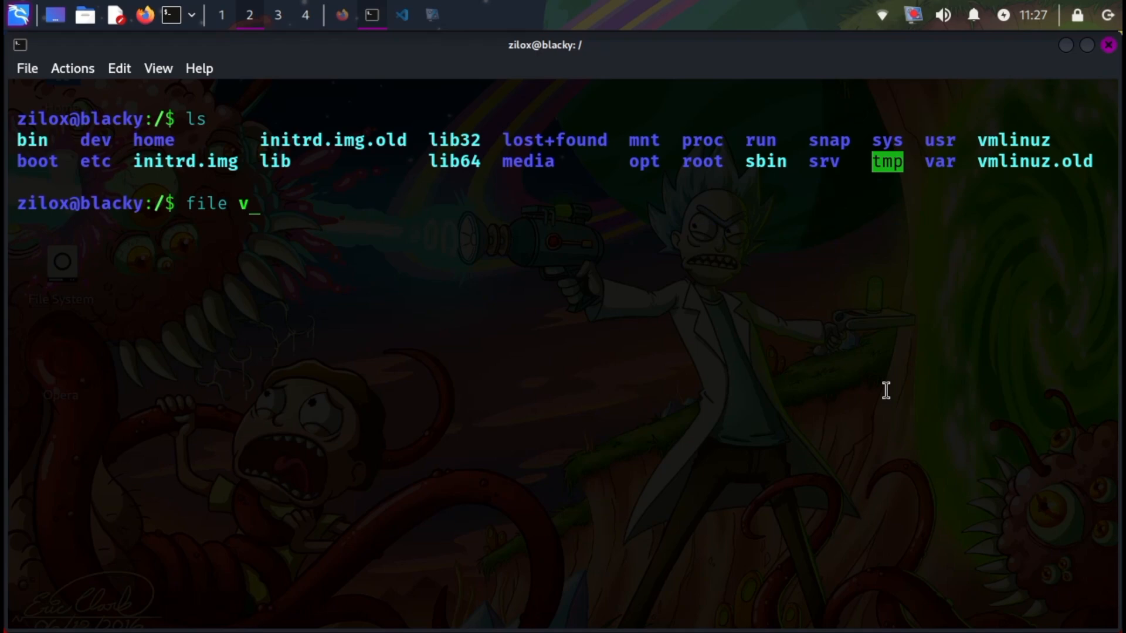
{"action": "type", "text": "mlinuz"}
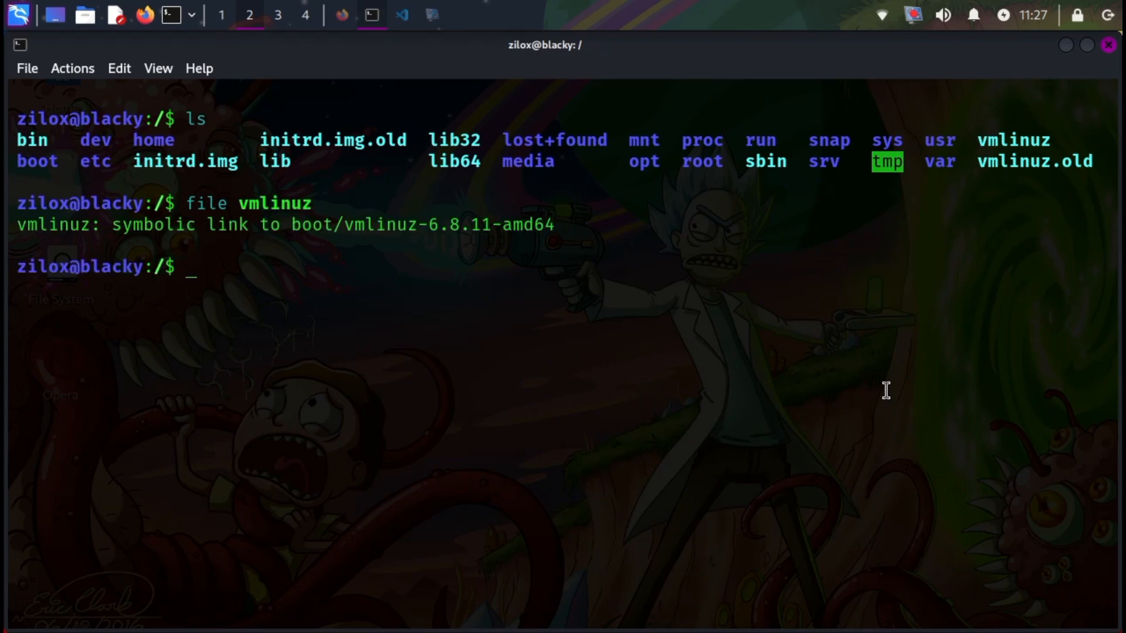
- Clear the terminal, enter the media folder and list its contents
{"action": "type", "text": "clear"}
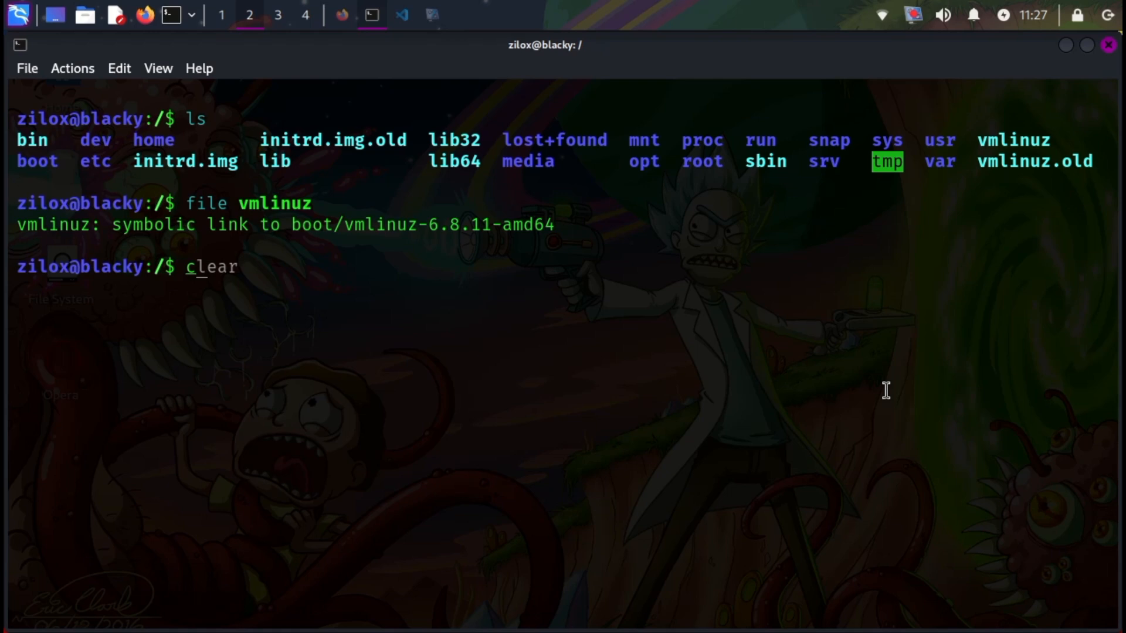
{"action": "type", "text": "cd medi"}
{"action": "type", "text": "ls"}
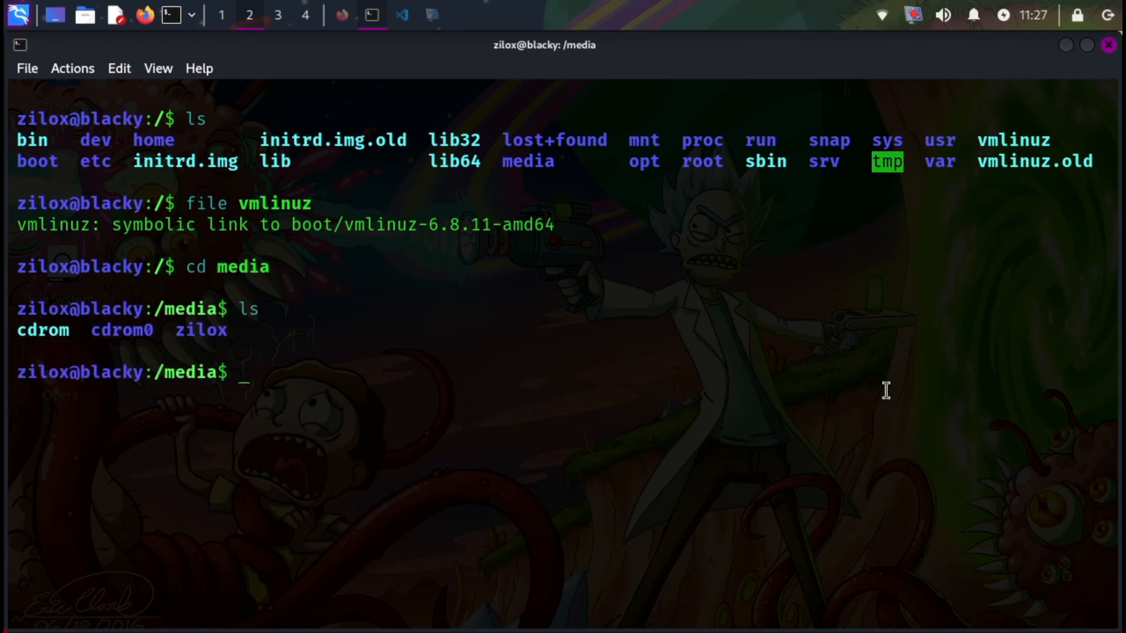
{"action": "type", "text": "cd zilox"}
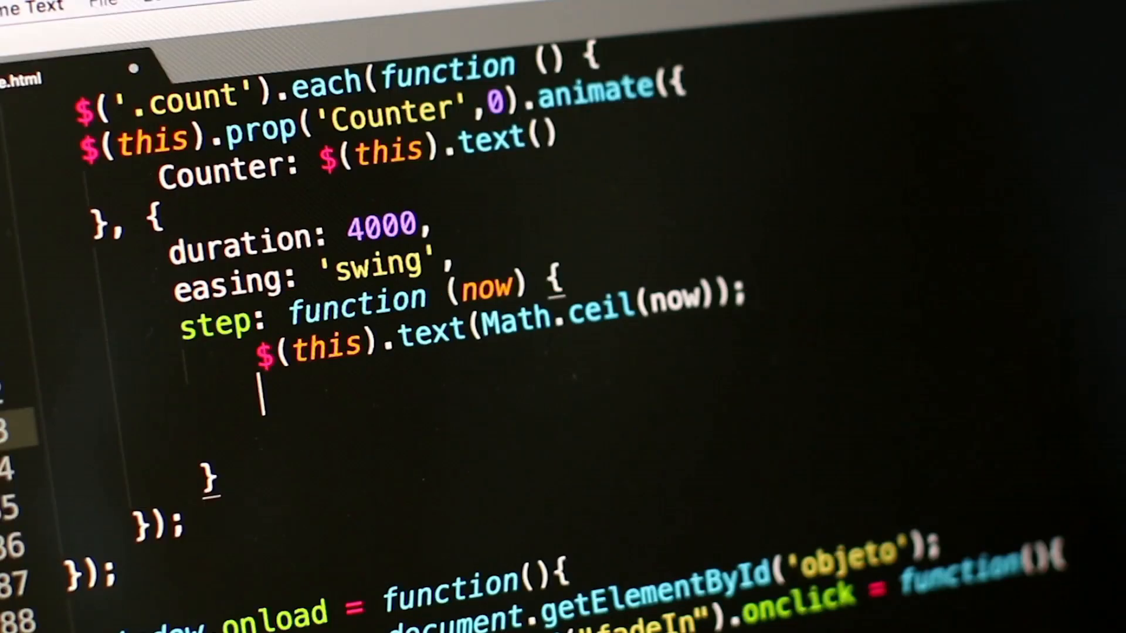
- Search Google for shell codes in Firefox after the stock clip
{"action": "type", "text": "$()"}
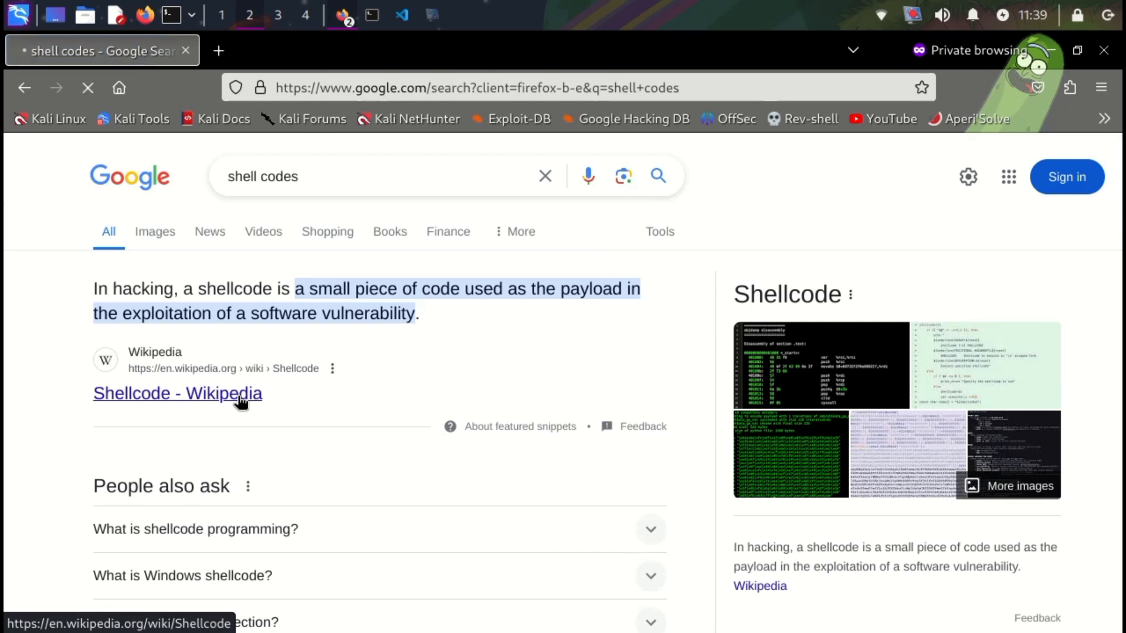
- Open the Shellcode - Wikipedia result and scroll through its introduction
{"action": "left_click", "coordinate": [177, 394]}
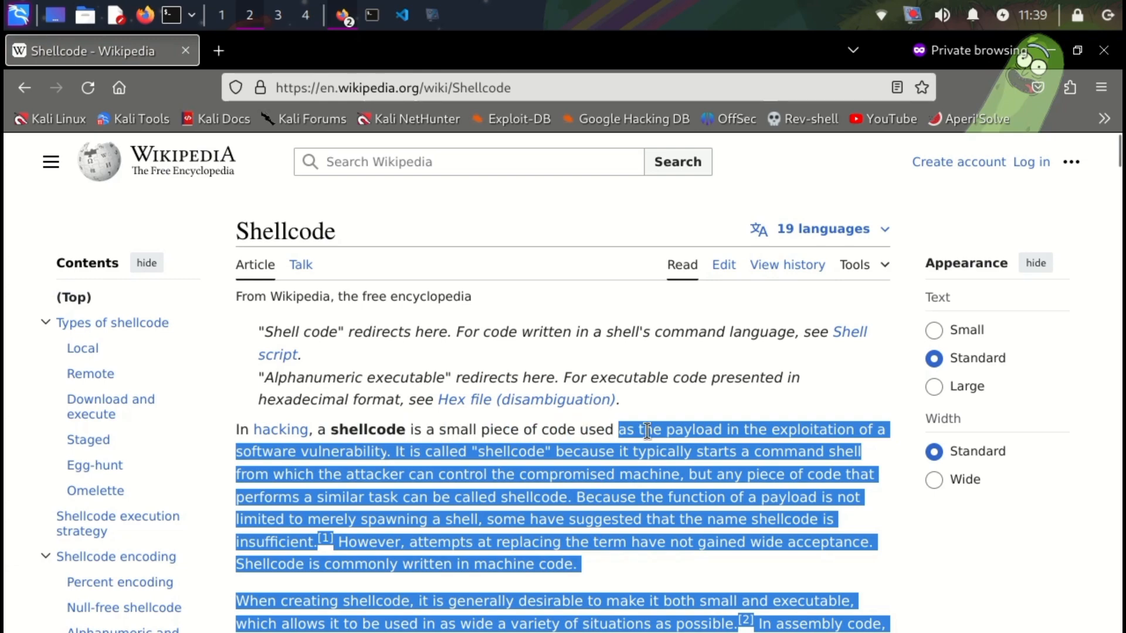
{"action": "left_click", "coordinate": [854, 516]}
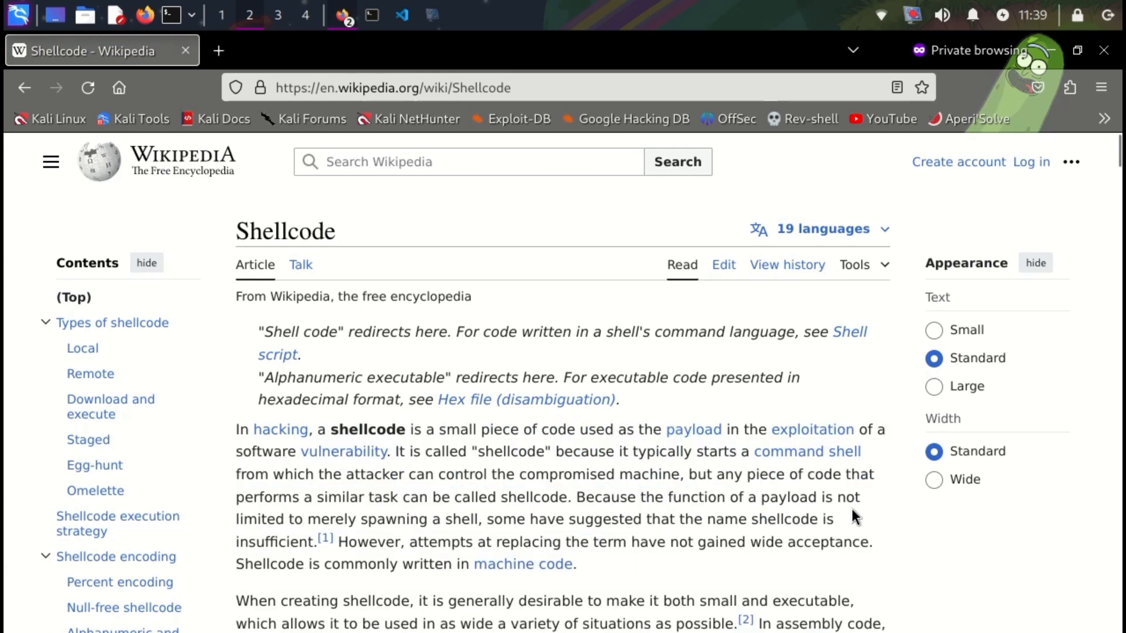
{"action": "scroll", "scroll_direction": "down", "scroll_amount": 3}
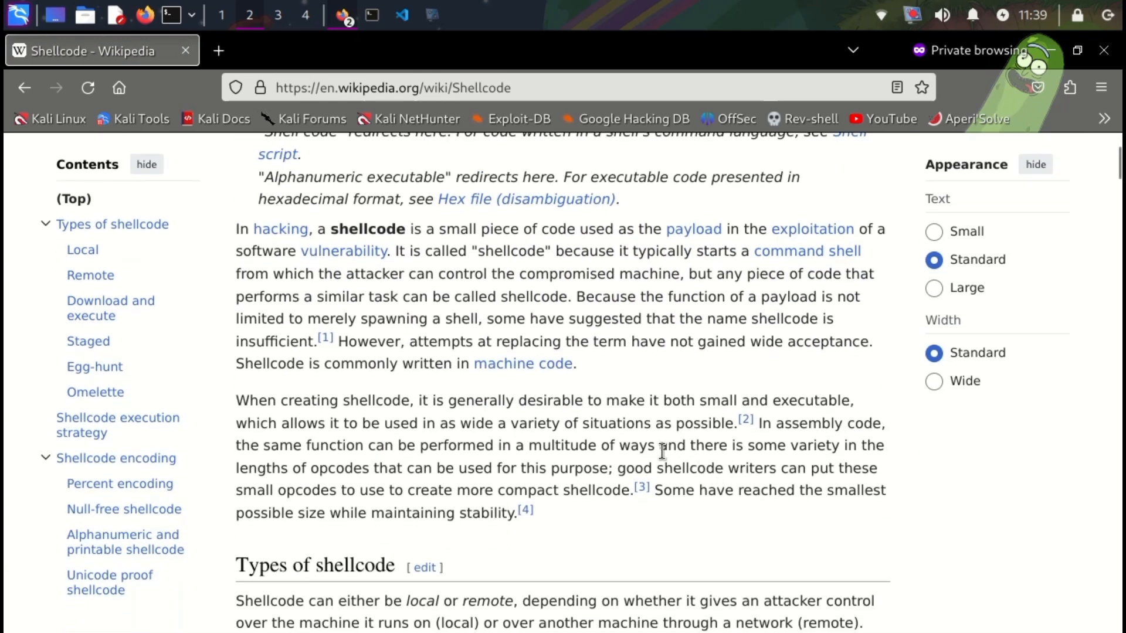
{"action": "scroll", "scroll_direction": "down", "scroll_amount": 3}
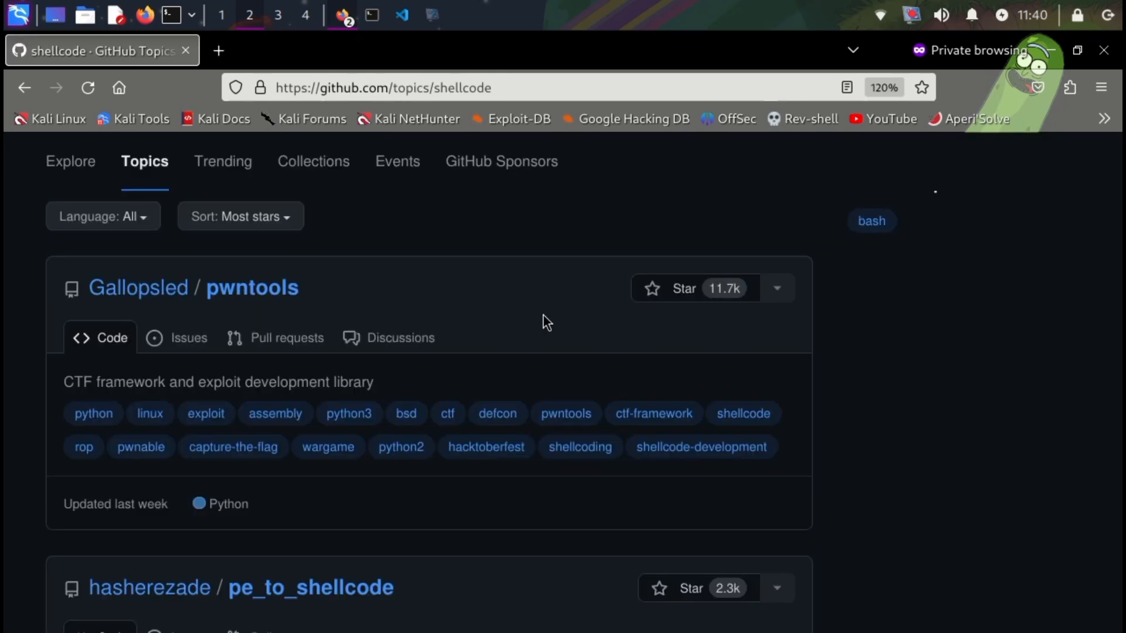
- Scroll the shellcode topic list to bats3c/shad0w and open that repository
{"action": "scroll", "scroll_direction": "down", "scroll_amount": 3}
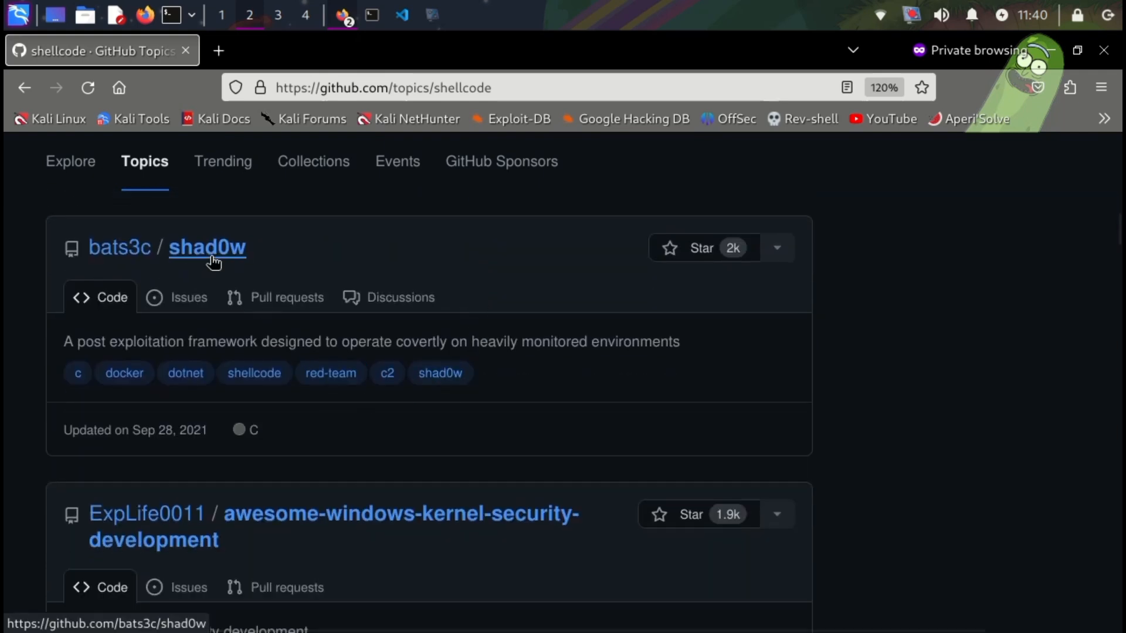
{"action": "left_click", "coordinate": [207, 248]}
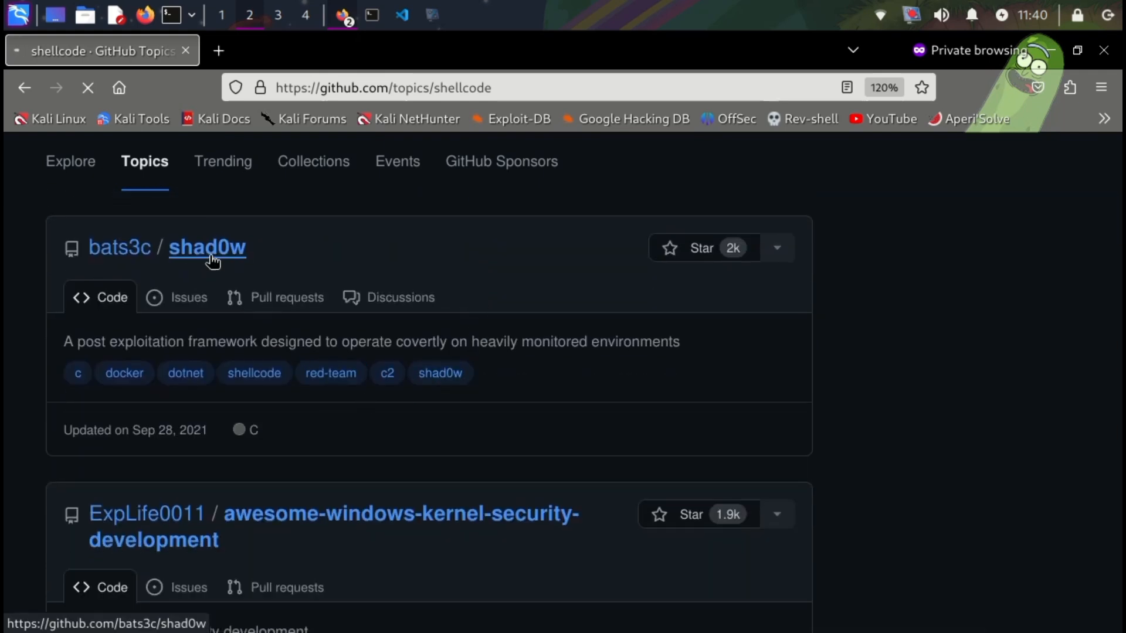
{"action": "left_click", "coordinate": [206, 248]}
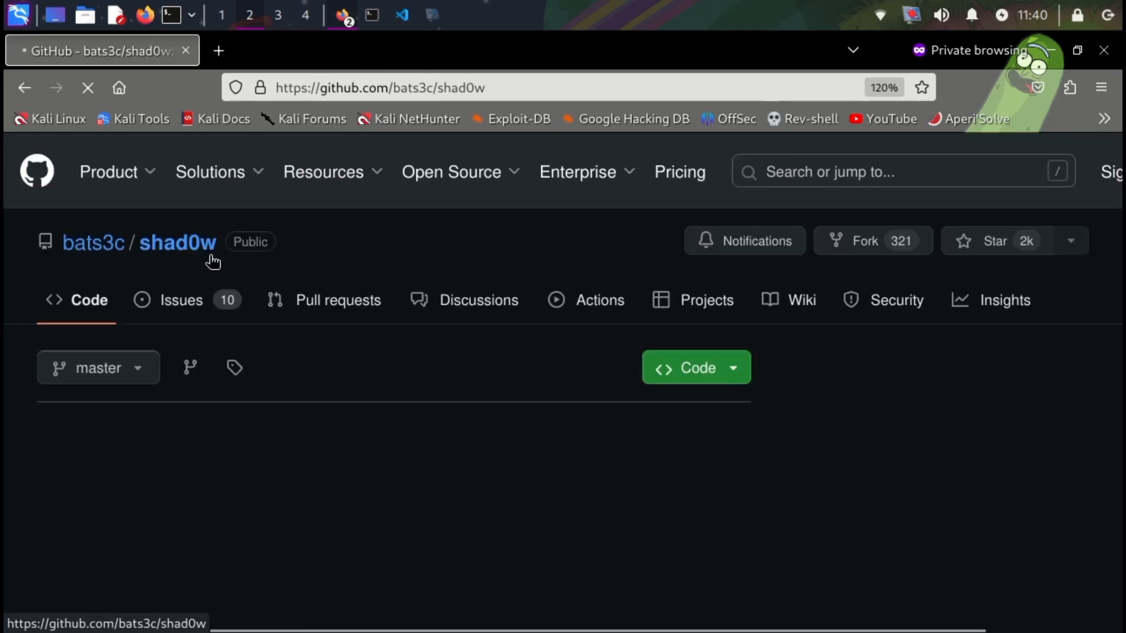